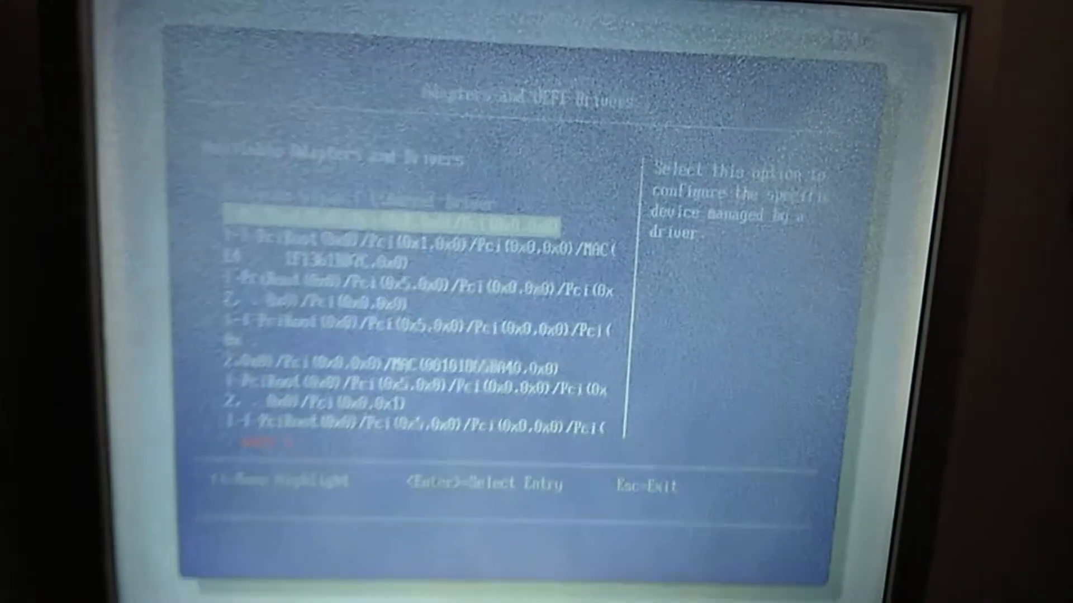
Locate the LSI EFI SAS Driver controller in Adapters and UEFI Drivers and open its configuration
key("down")
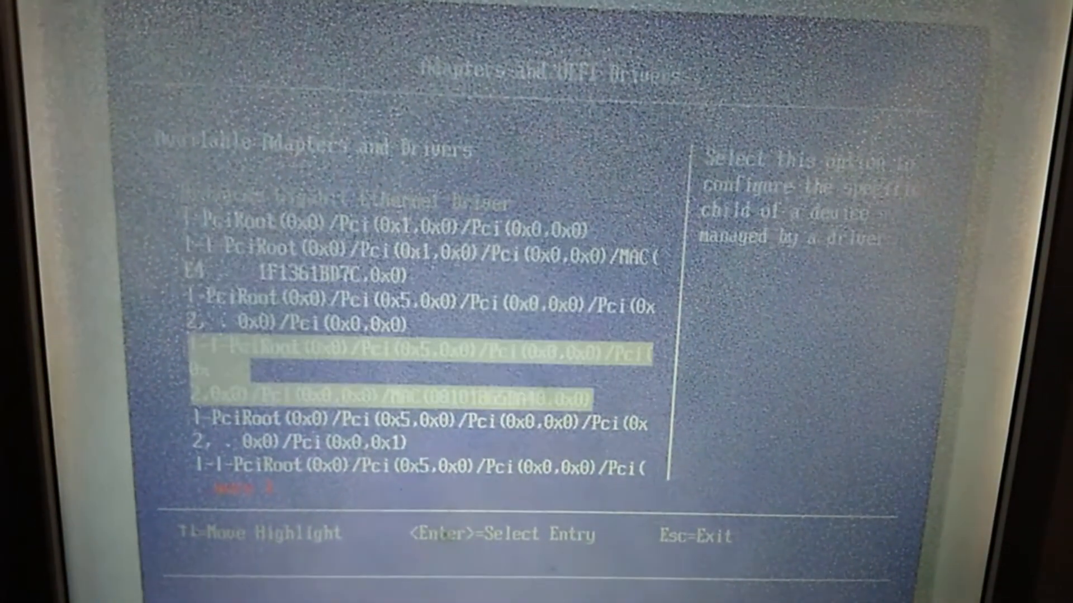
scroll("down", 3)
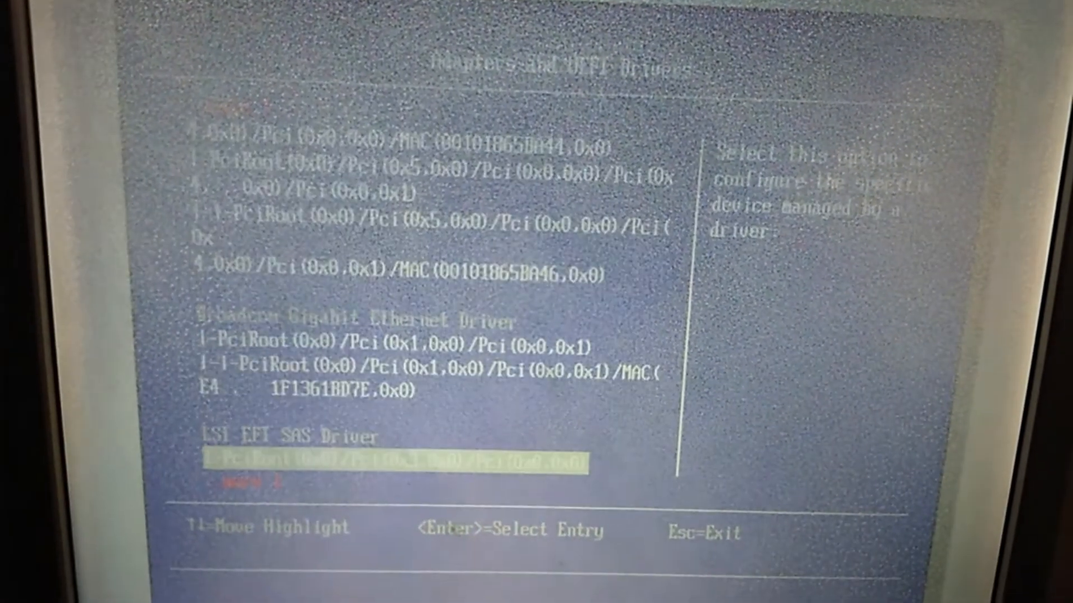
scroll("down", 3)
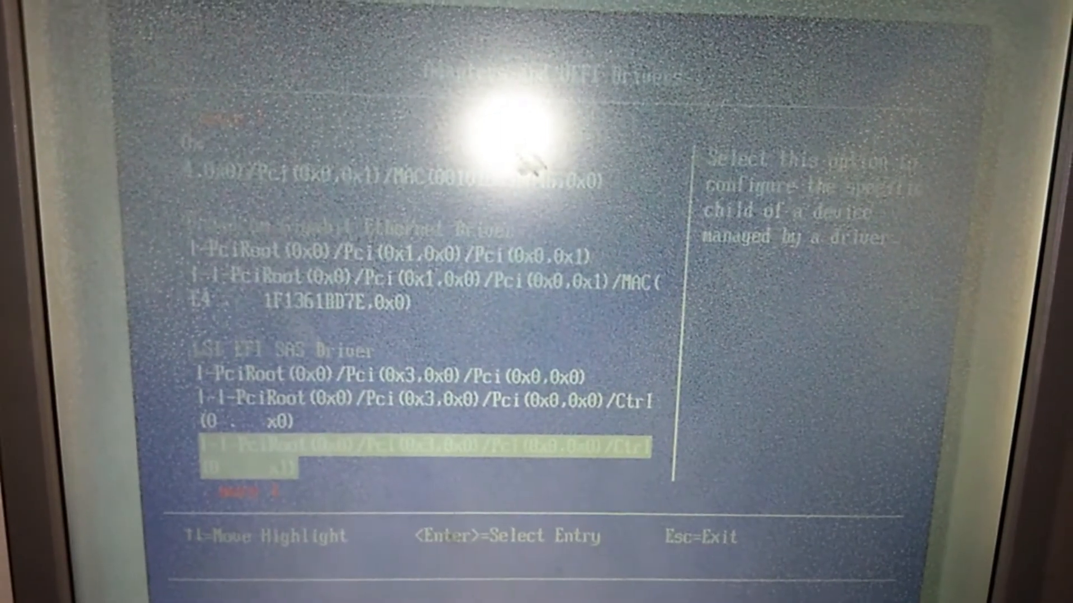
key("Up")
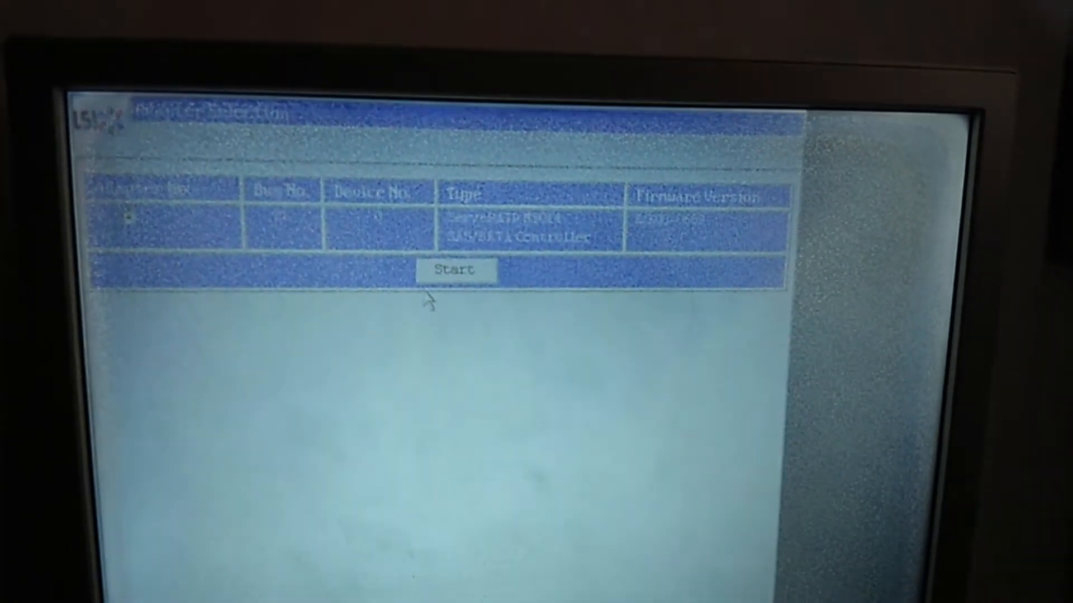
Start WebBIOS management for adapter 0, the MegaRAID SAS/SATA controller
left_click(454, 270)
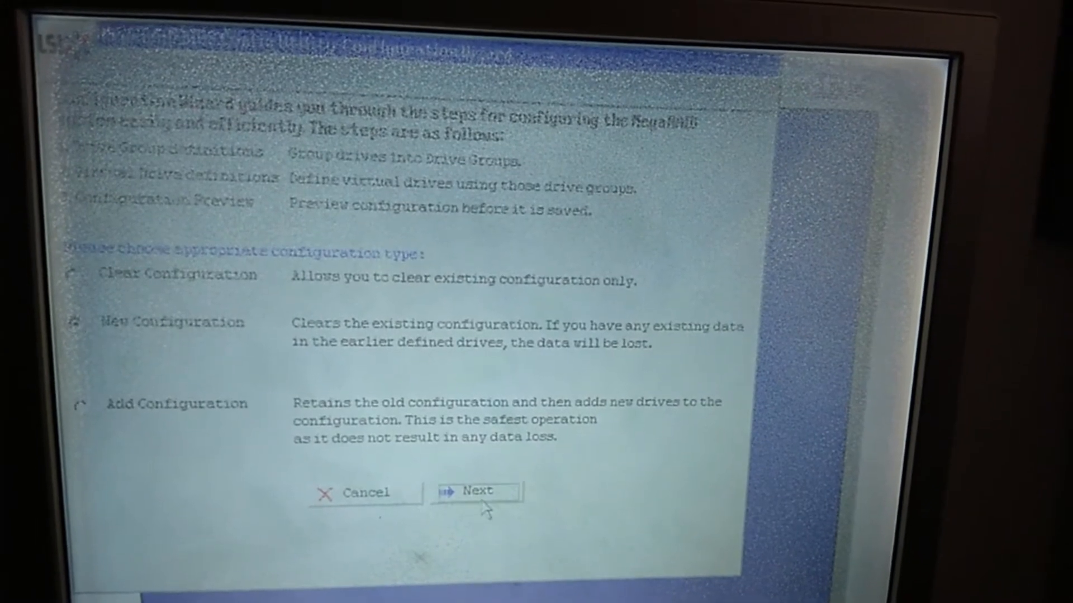
Choose New Configuration in the Configuration Wizard and proceed
left_click(475, 492)
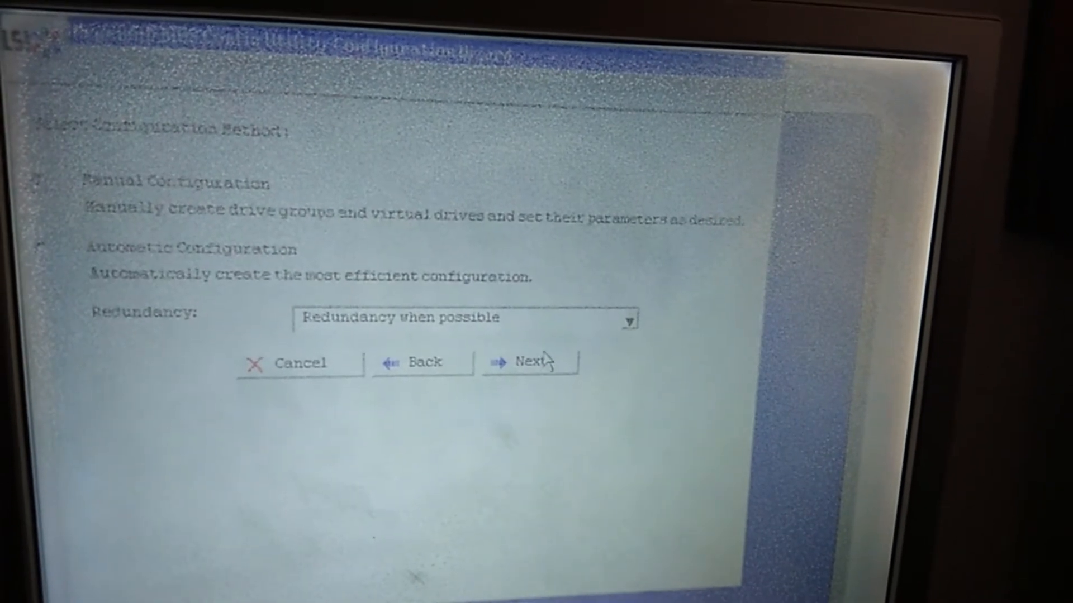
Choose Manual Configuration as the configuration method
left_click(530, 361)
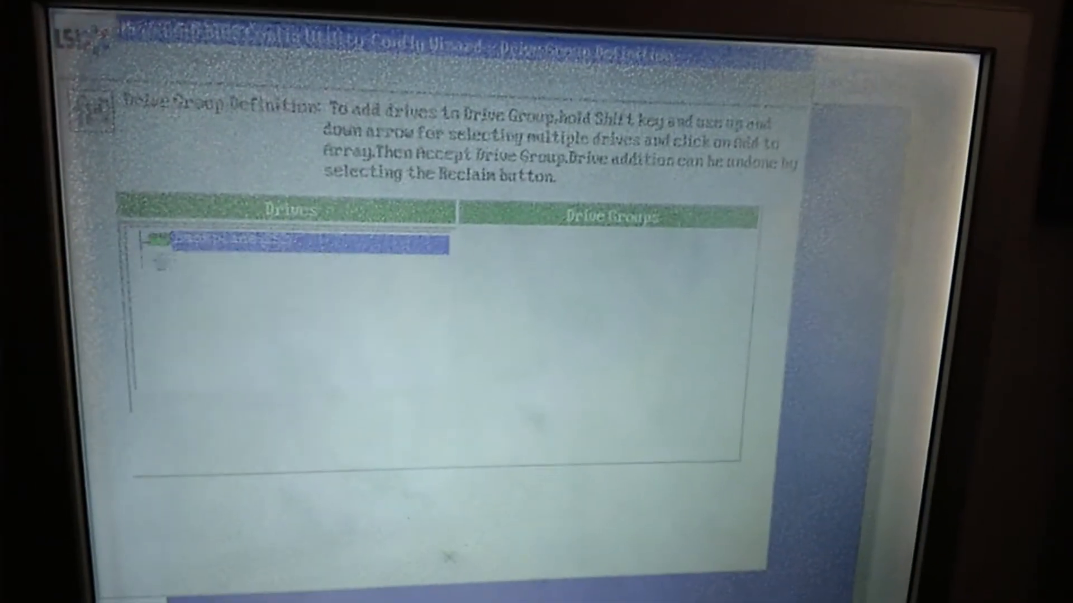
Add the 297.091 GB SATA disk to Drive Group0 and accept the group
left_click(314, 421)
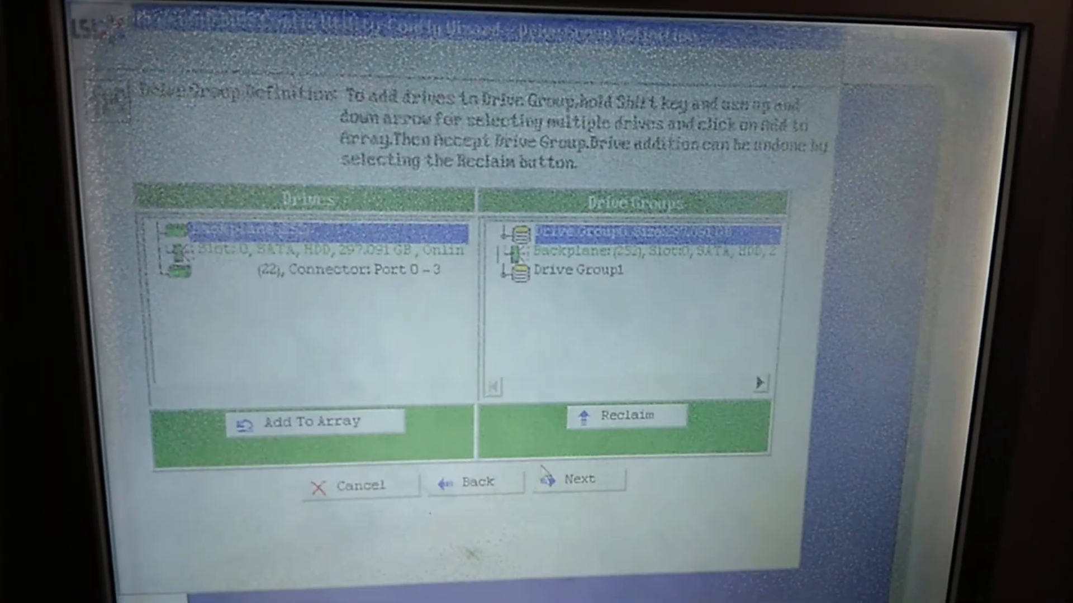
left_click(578, 479)
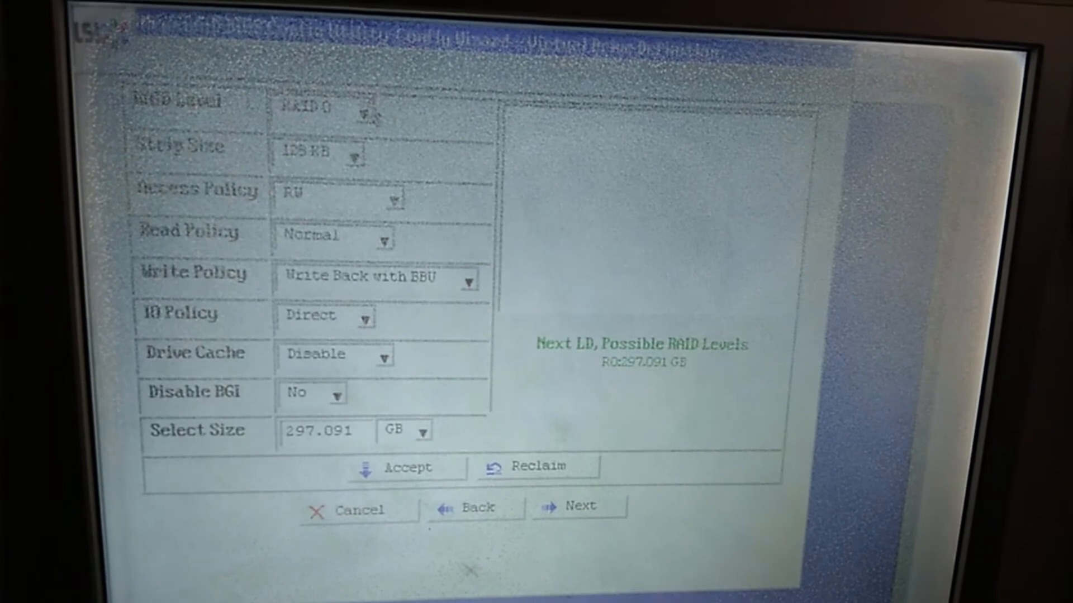
Define VD0 as RAID 0 at 297.091 GB with Always Write Back, then preview
left_click(355, 156)
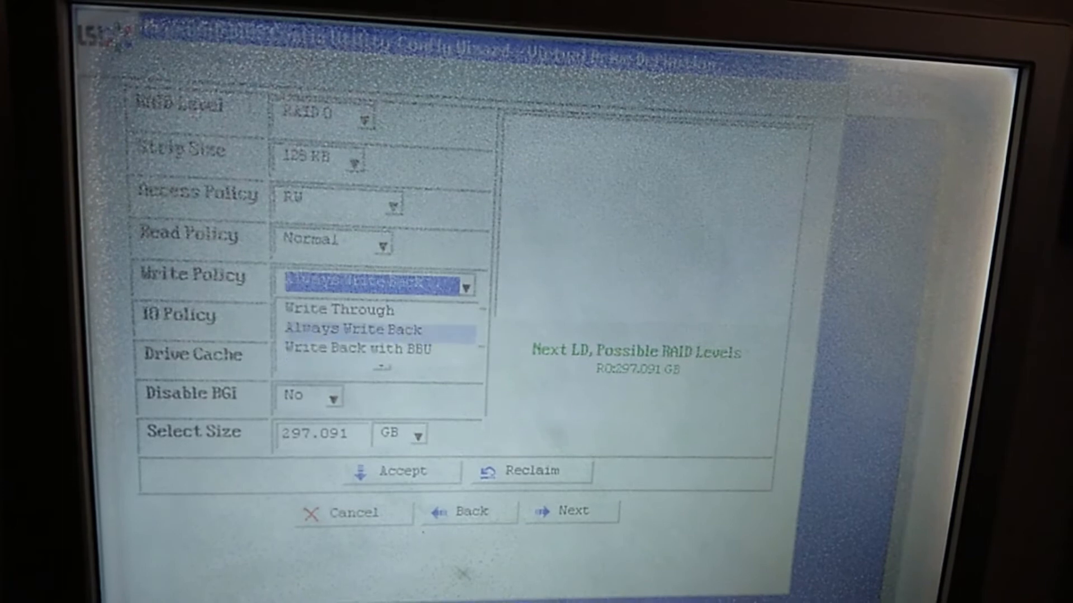
left_click(352, 329)
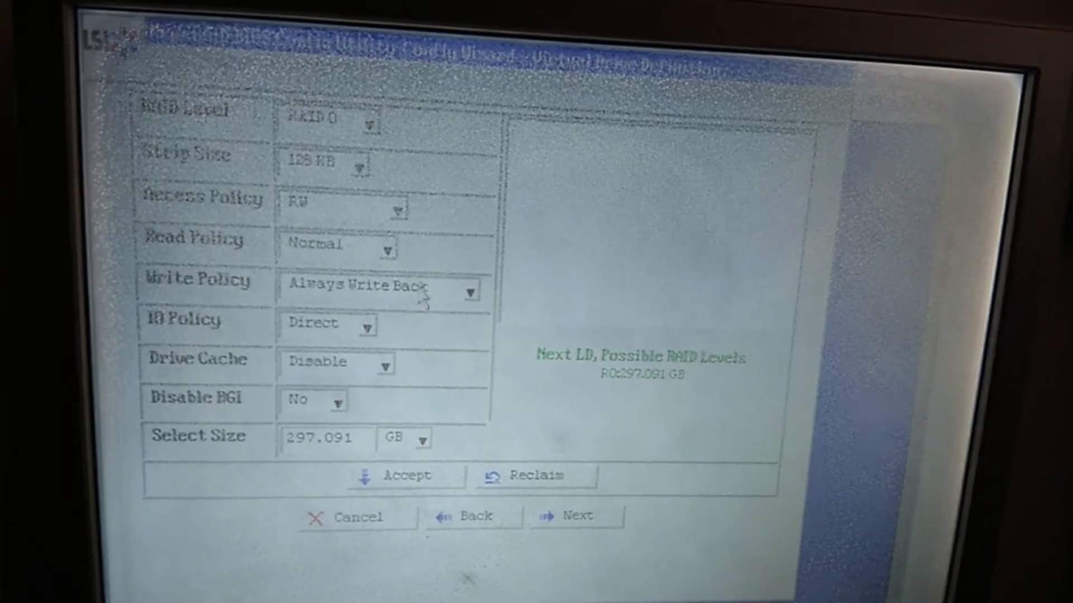
left_click(470, 290)
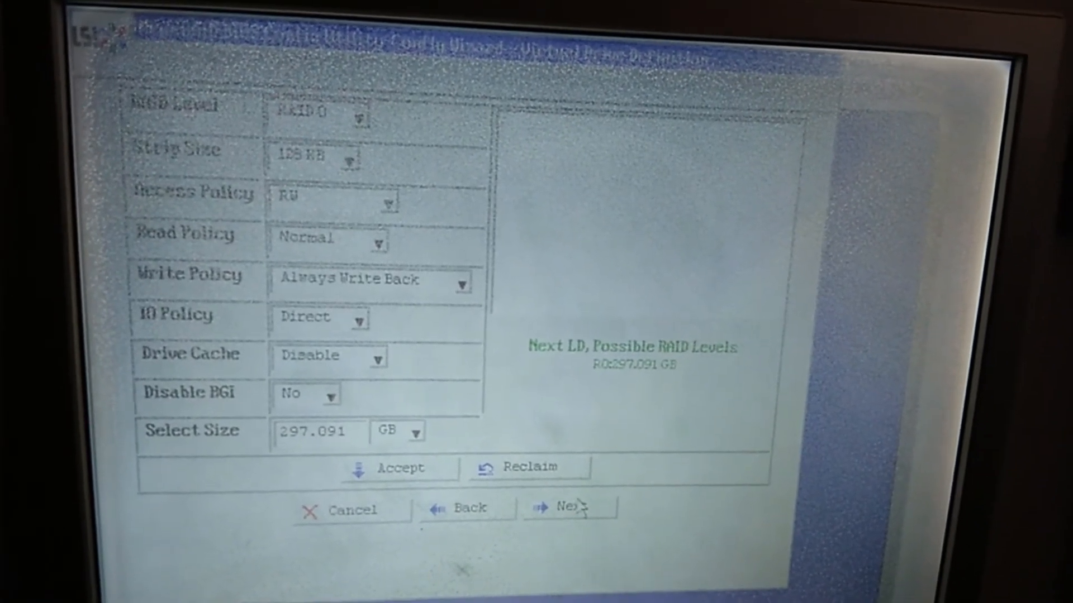
left_click(400, 469)
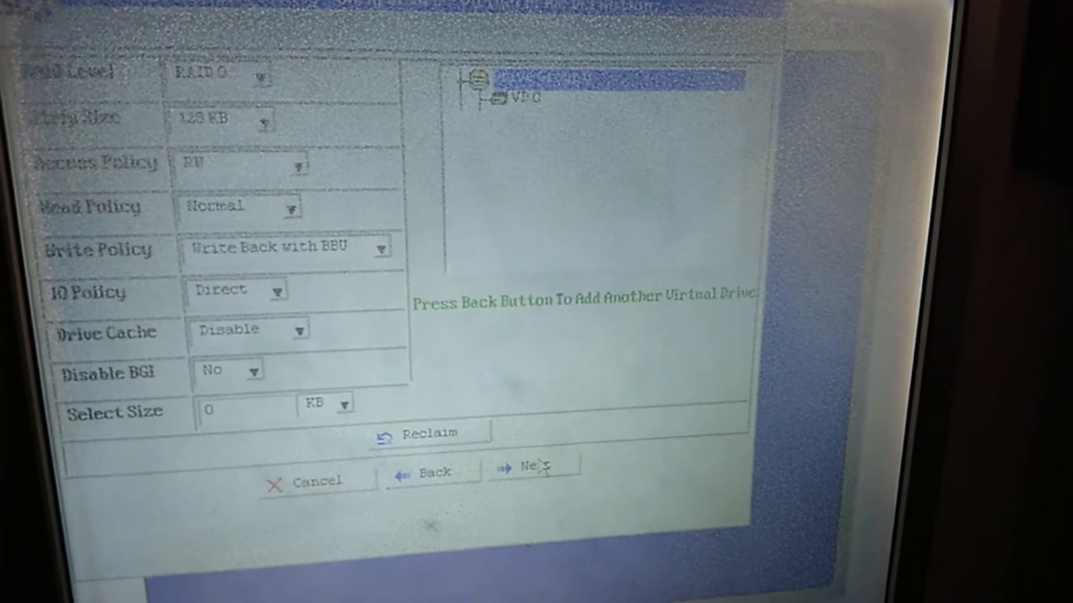
left_click(531, 469)
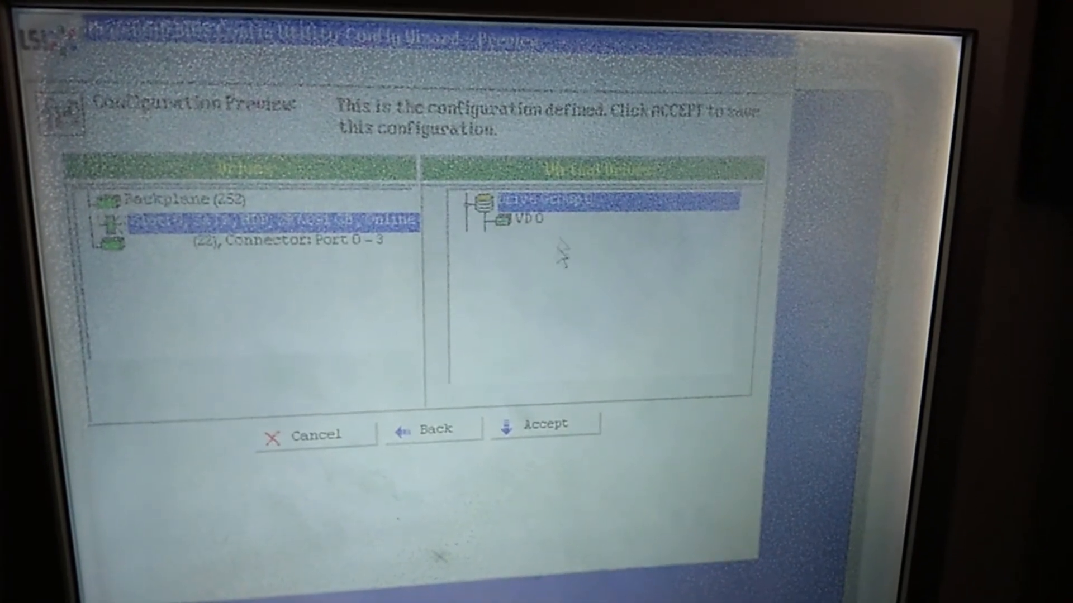
Accept the Configuration Preview to save VD0 in Drive Group0
left_click(544, 424)
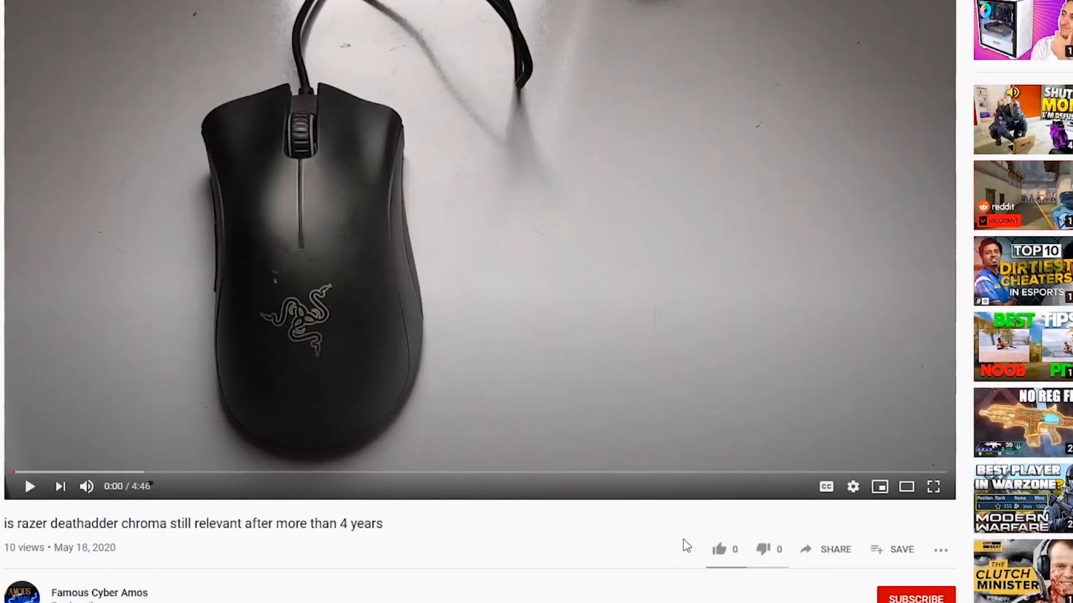
Open the wireless mouse and keyboard review from the channel's playlist
left_click(937, 471)
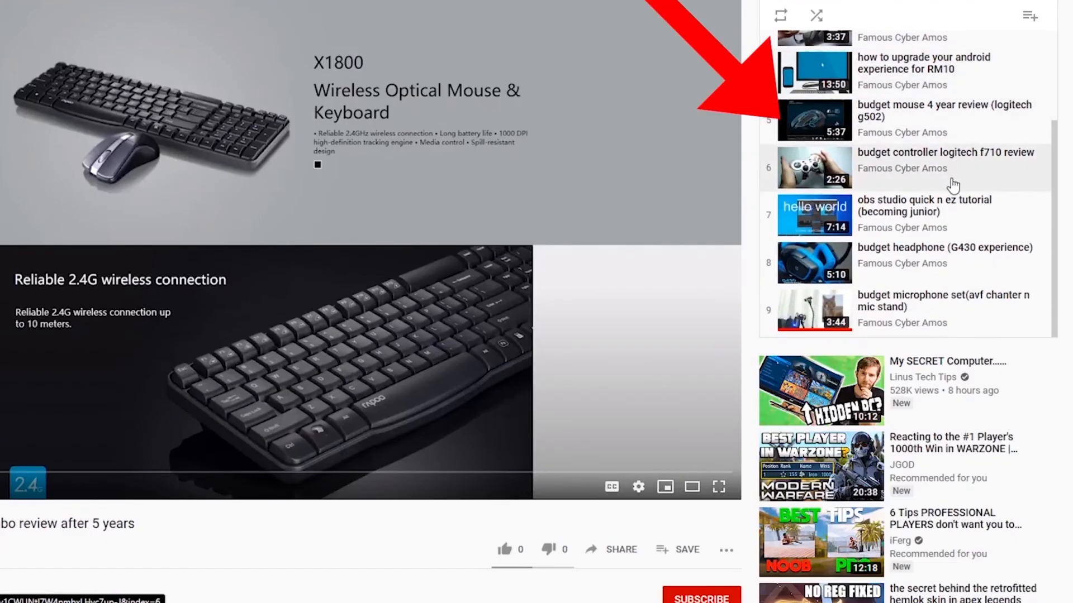
mouse_move(913, 208)
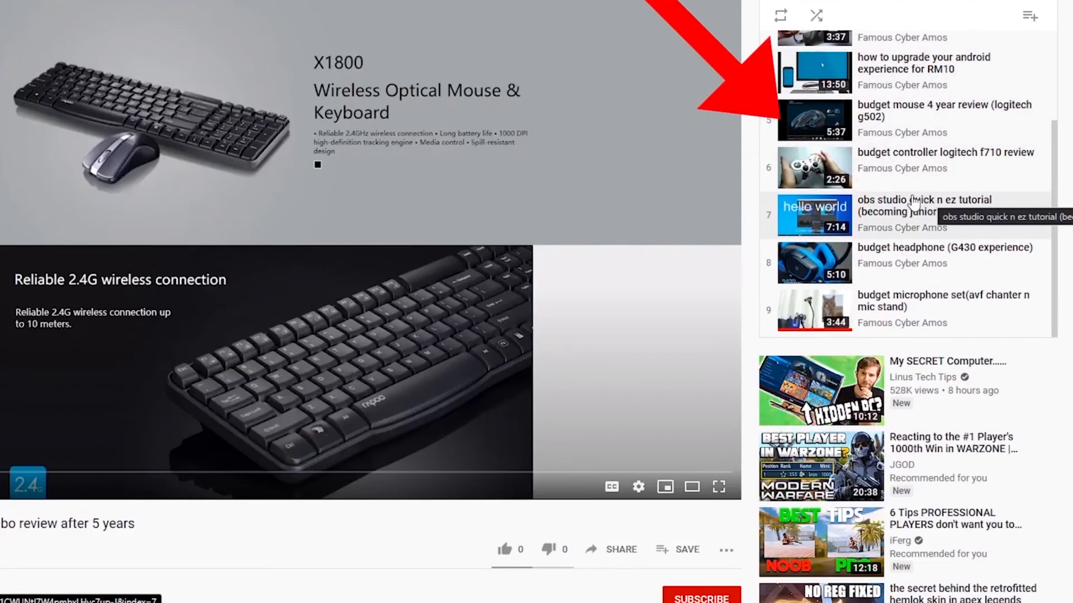
mouse_move(999, 79)
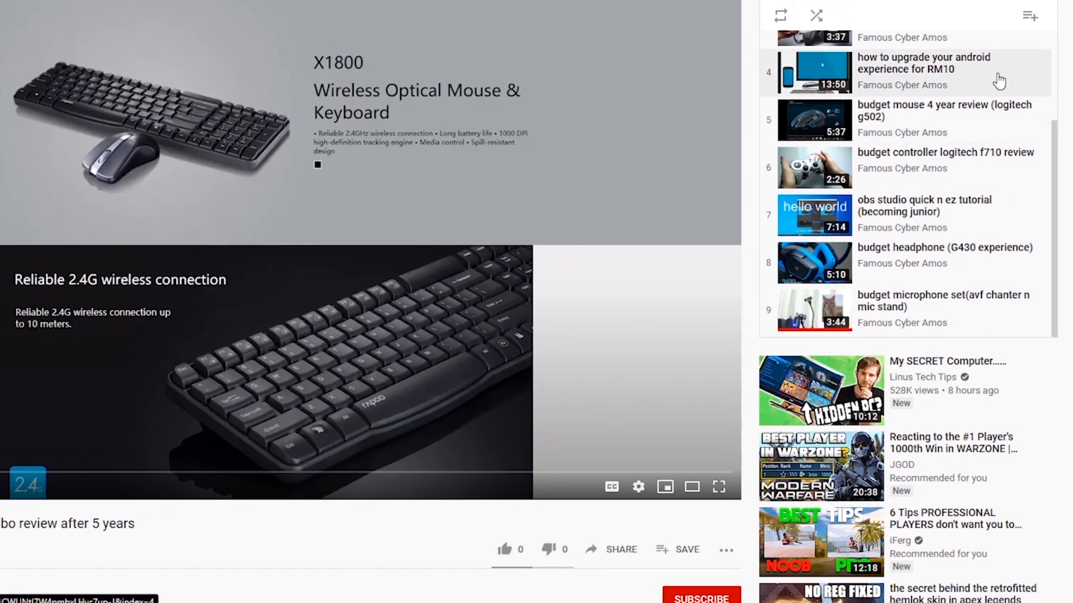